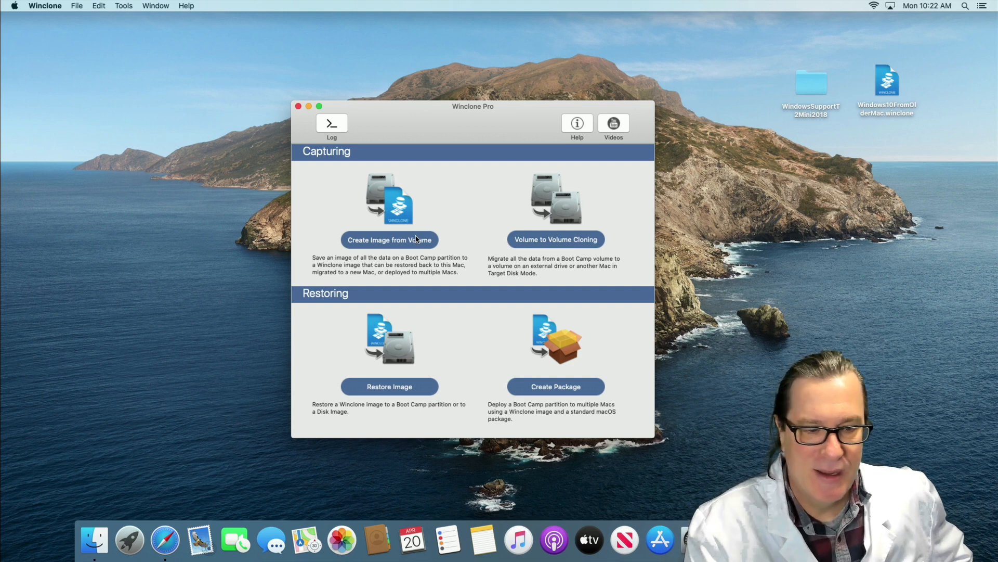
pyautogui.moveTo(374, 376)
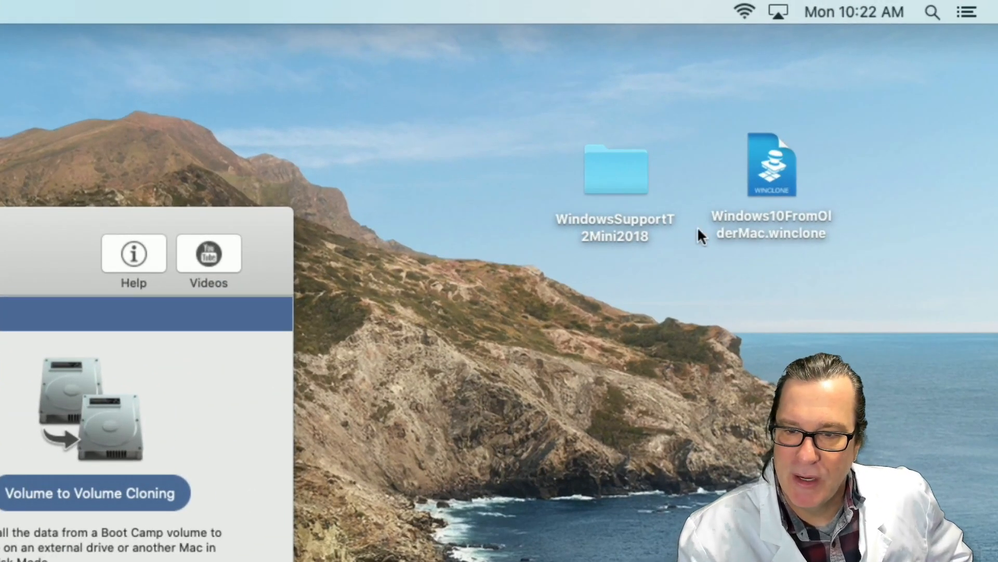
# - Start a Restore Image with Windows10FromOlderMac.winclone as the source
pyautogui.click(770, 164)
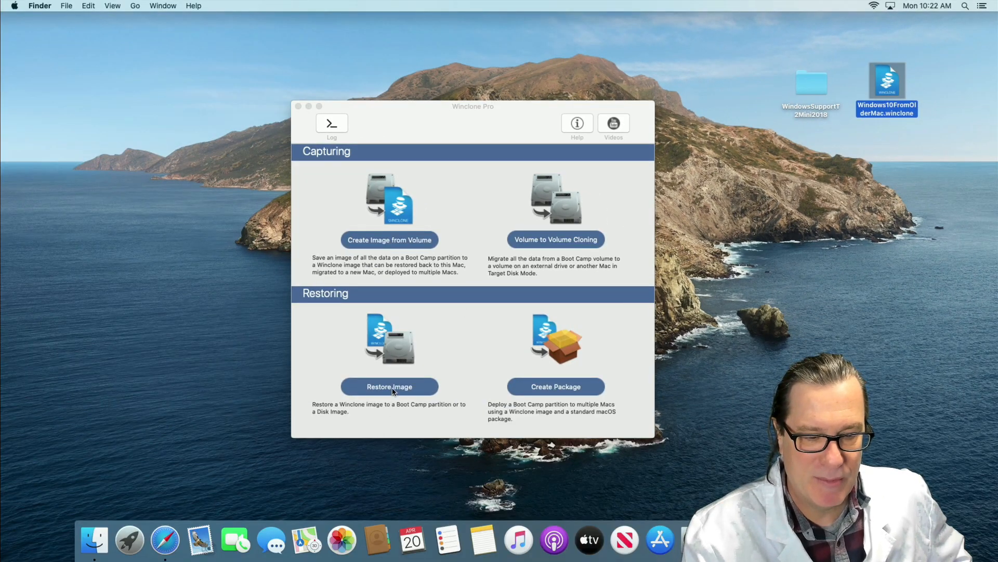
pyautogui.click(389, 386)
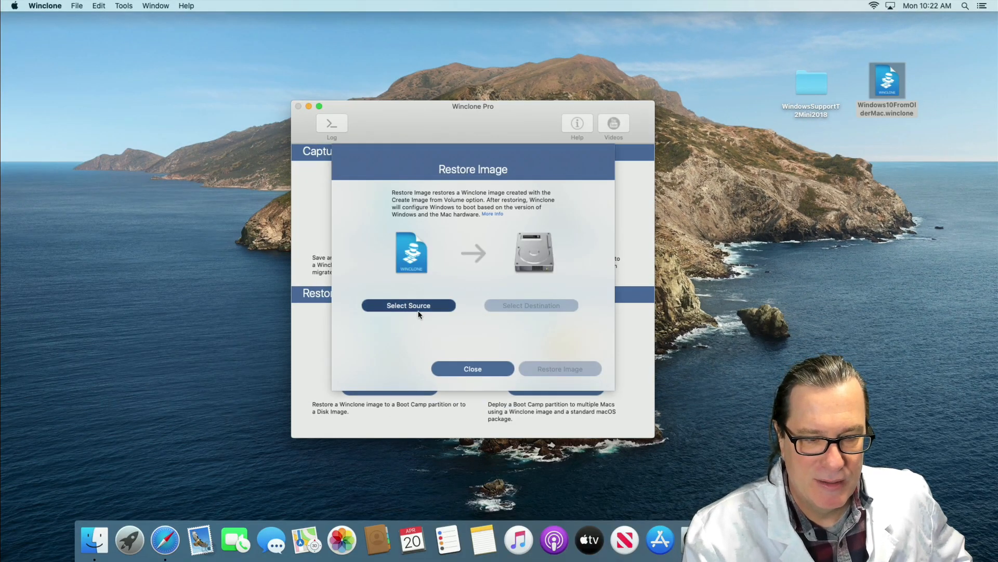
pyautogui.click(408, 304)
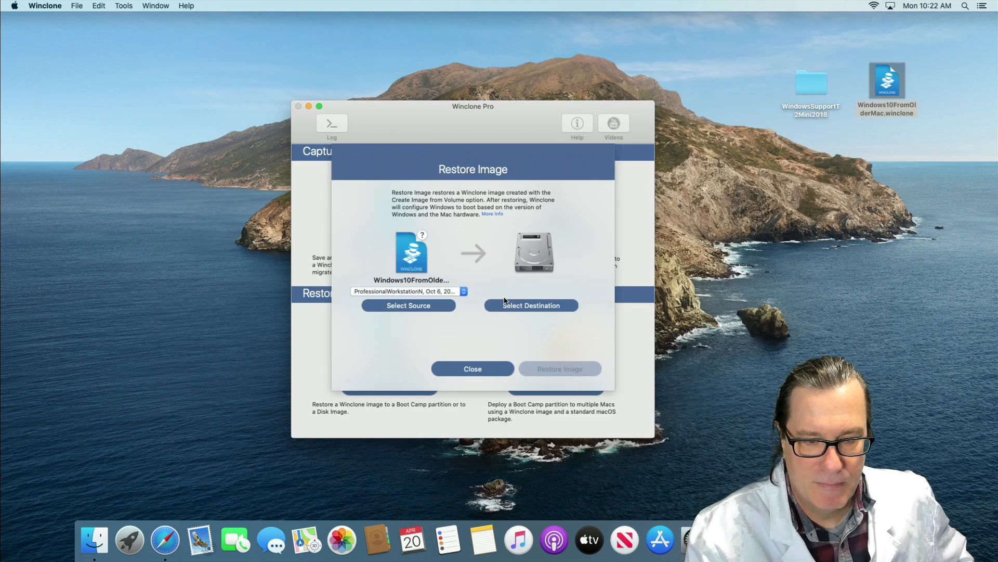
# - Choose the Windows volume as destination and restore the image onto it, erasing it
pyautogui.click(530, 304)
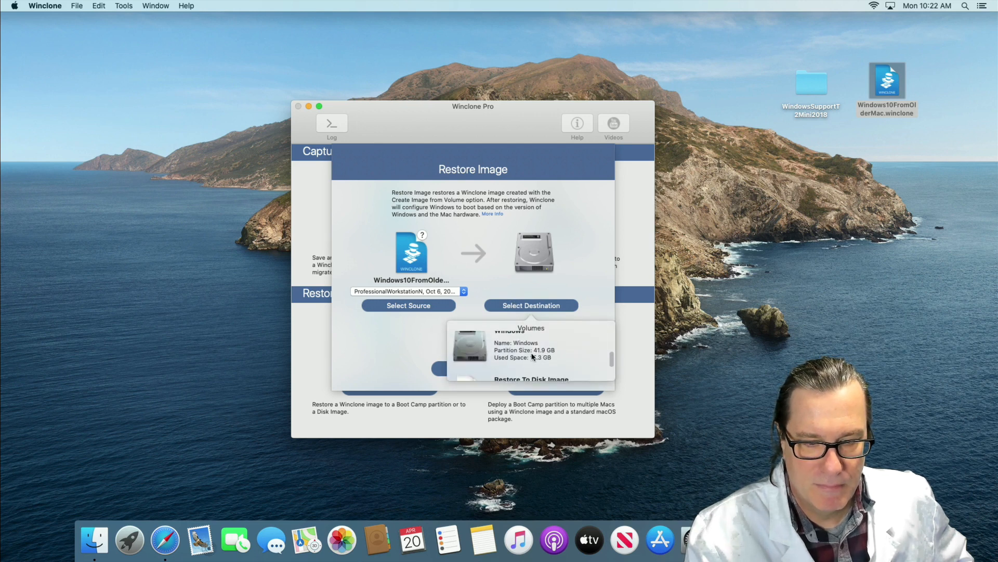
pyautogui.click(560, 368)
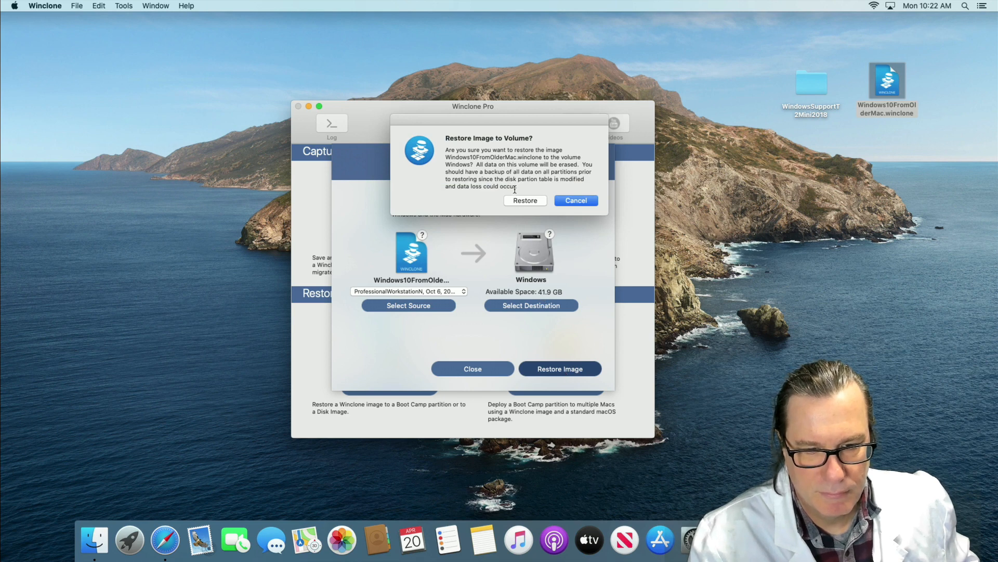
pyautogui.click(524, 200)
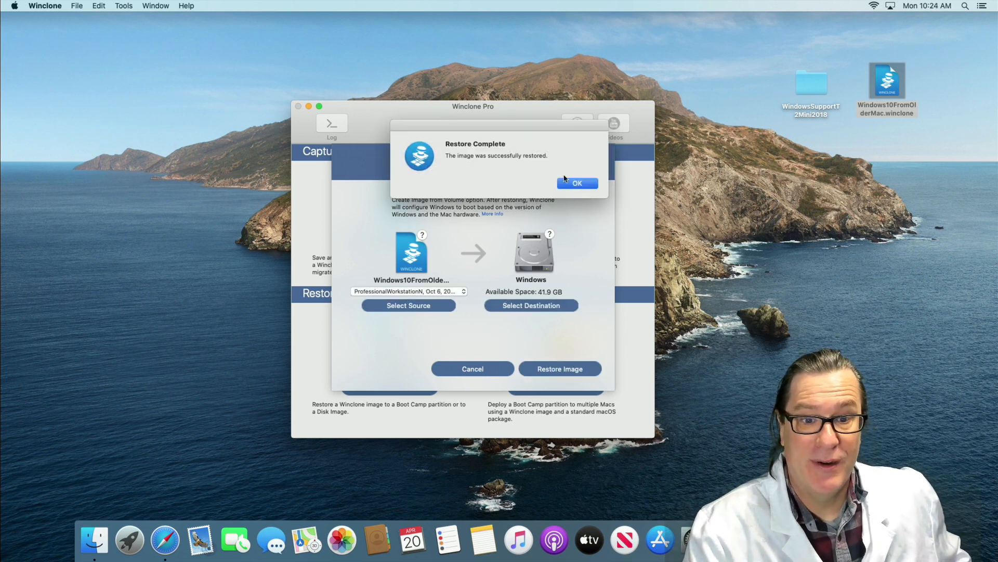
pyautogui.click(576, 183)
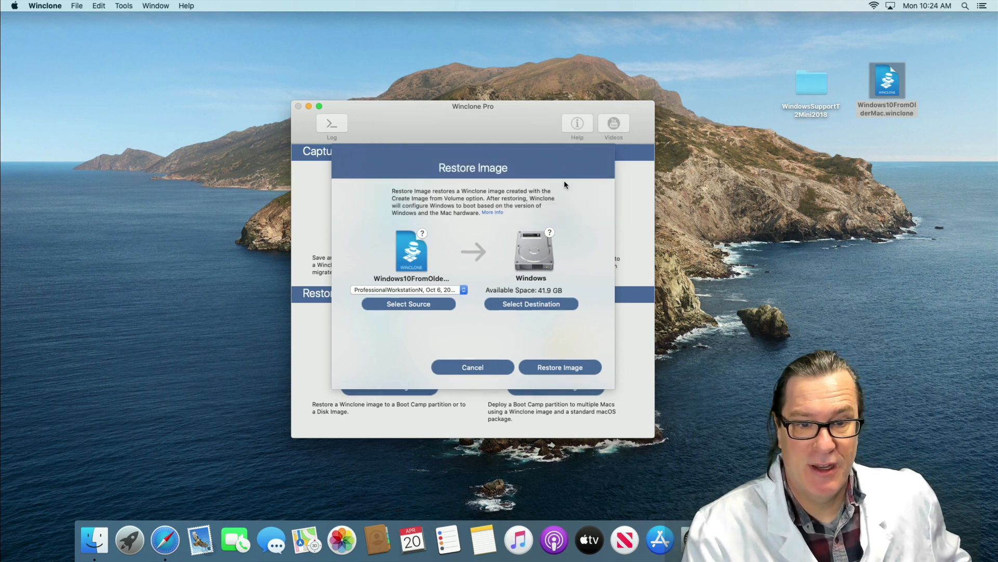
# - Quit Winclone Pro and restart the Mac via the Apple menu into the startup disk picker
pyautogui.click(472, 367)
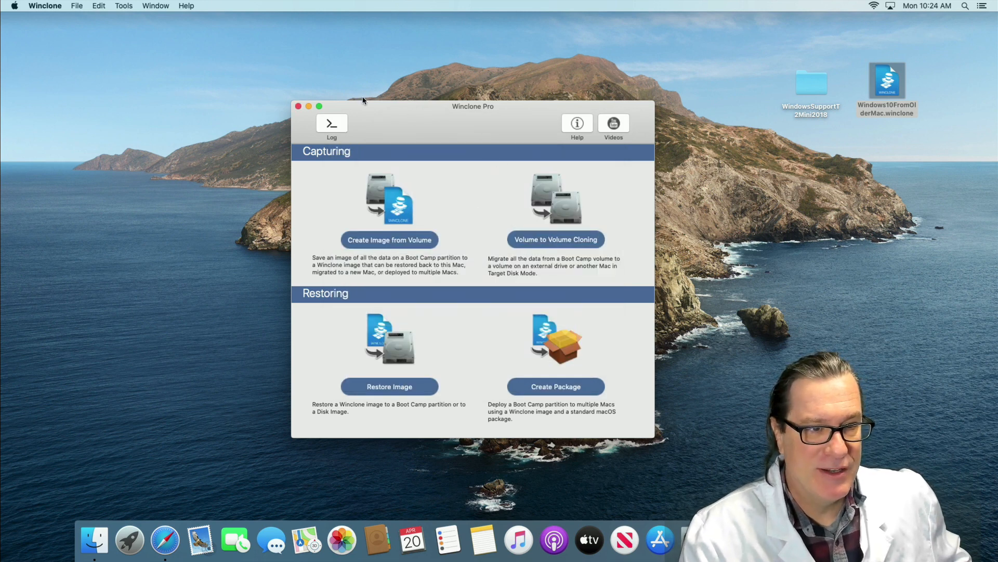
pyautogui.moveTo(84, 12)
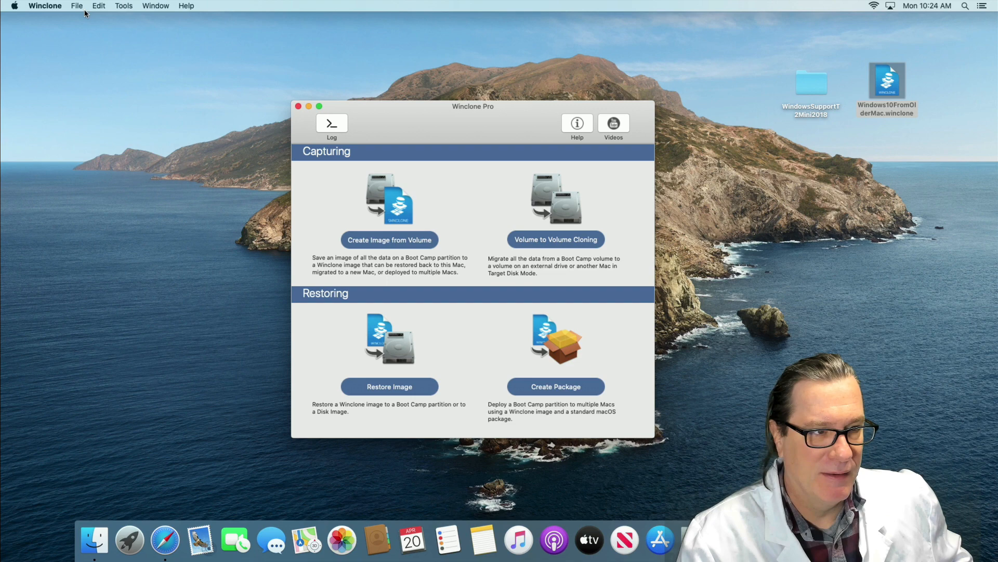
pyautogui.click(45, 6)
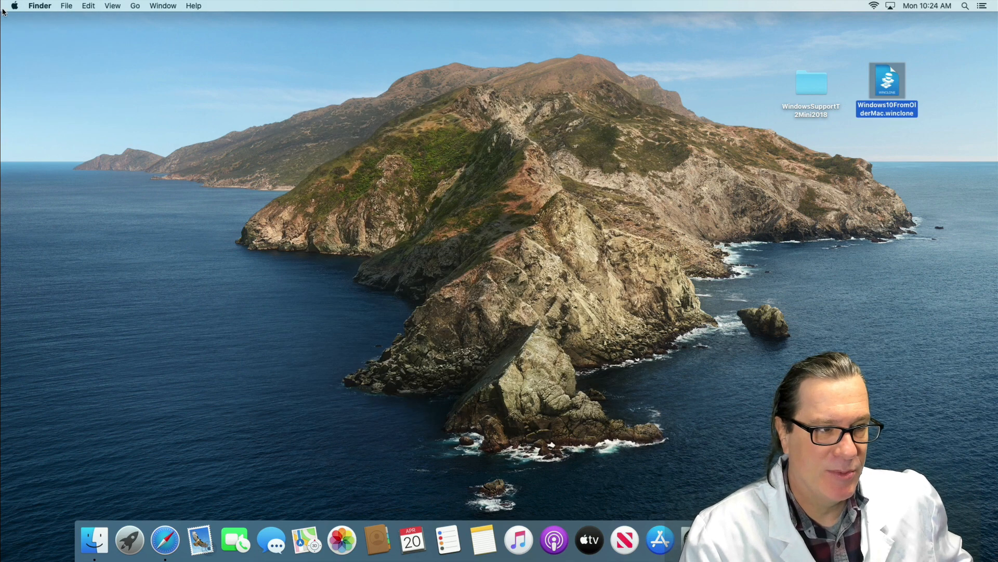
pyautogui.click(13, 7)
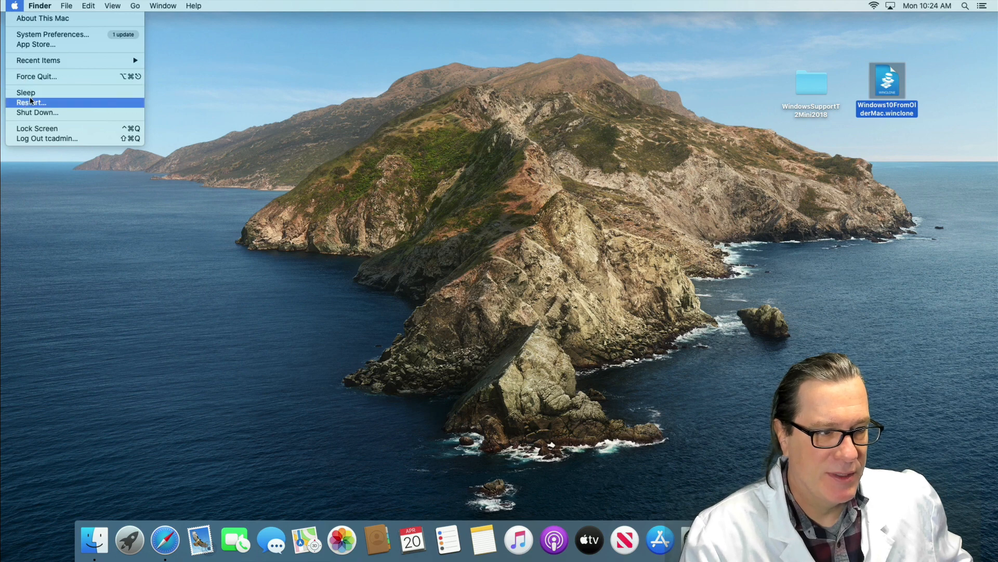
pyautogui.click(30, 103)
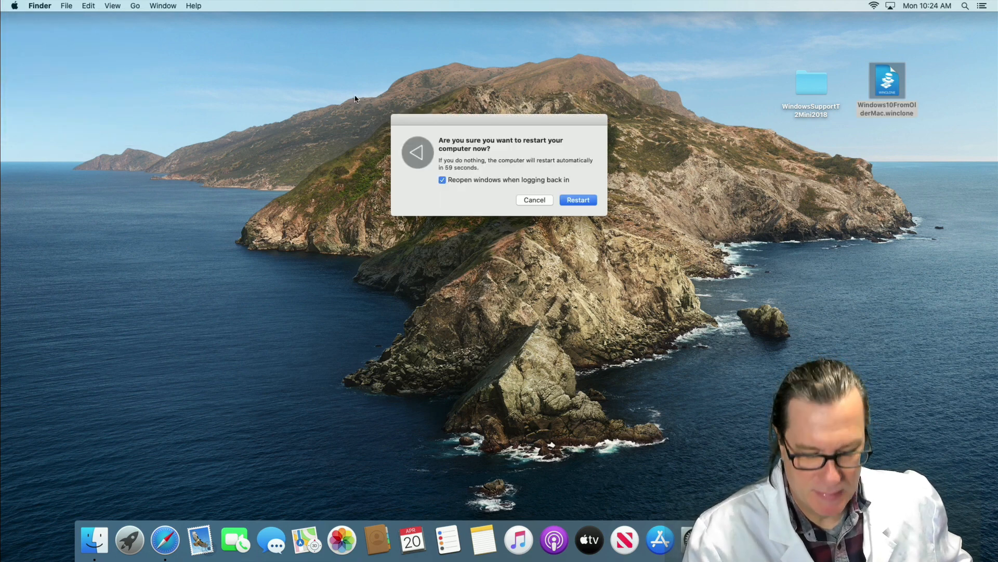
pyautogui.click(577, 200)
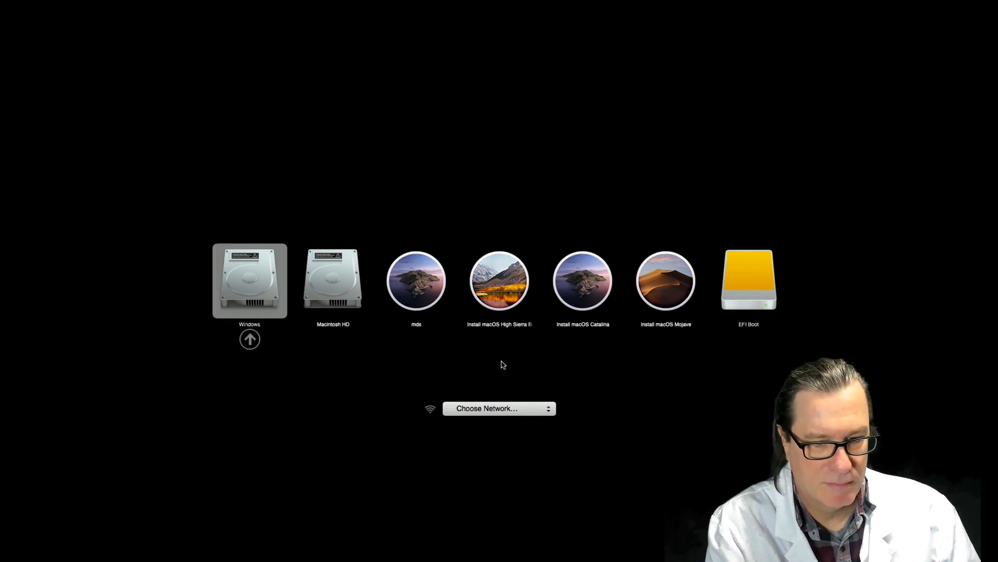
# - Boot the Mac from the chosen startup disk in Startup Manager
pyautogui.click(248, 279)
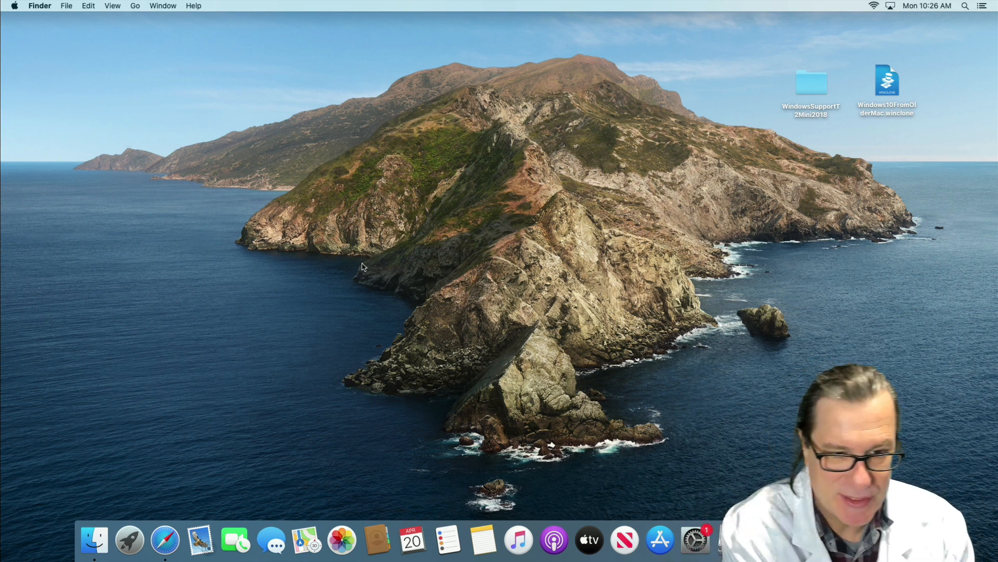
pyautogui.write('boot')
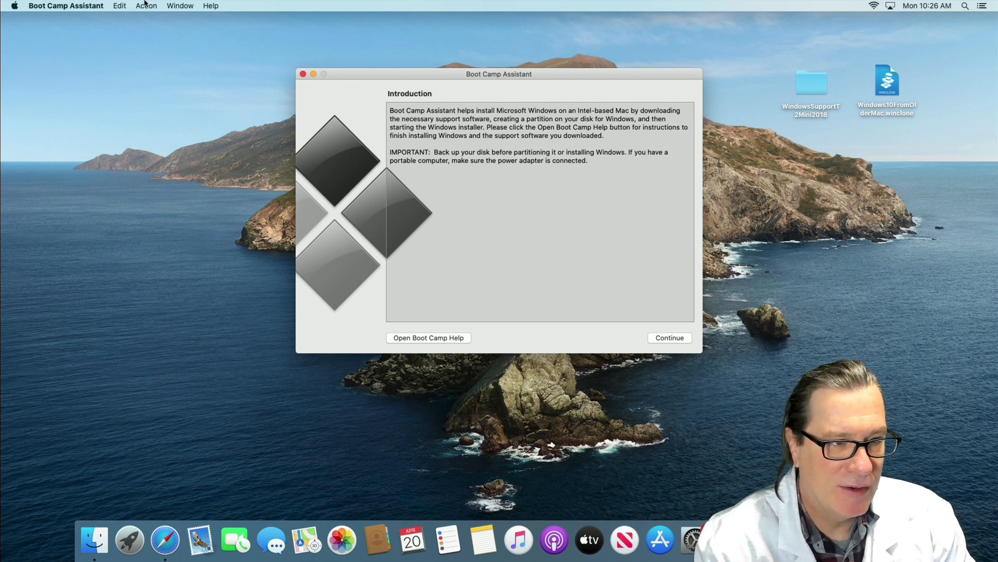
pyautogui.click(145, 6)
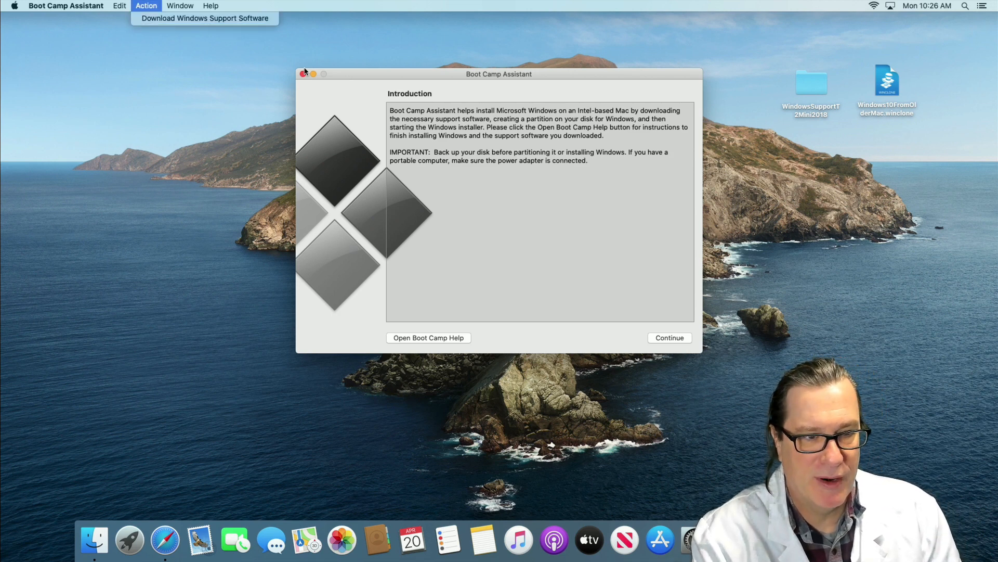
pyautogui.click(304, 73)
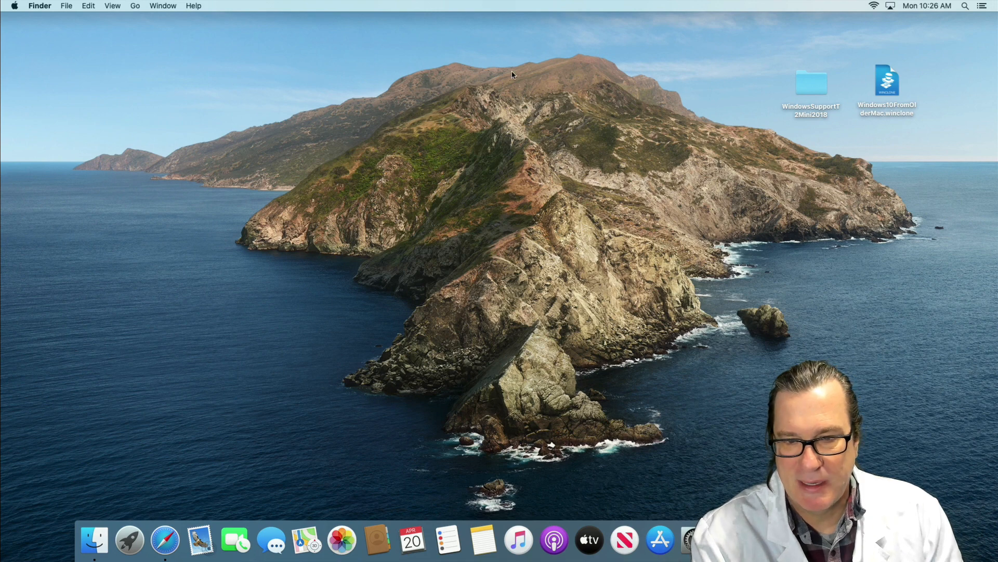
# - Open WindowsSupportT2Mini2018, expand $WinPEDriver$ and AppleSSD64, and select AppleSSD.sys
pyautogui.click(811, 87)
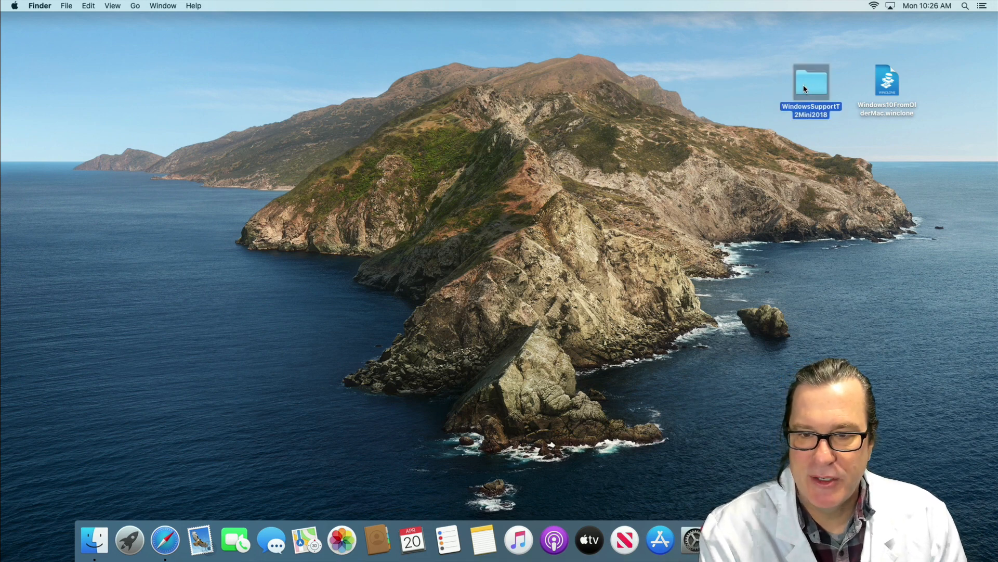
pyautogui.doubleClick(810, 86)
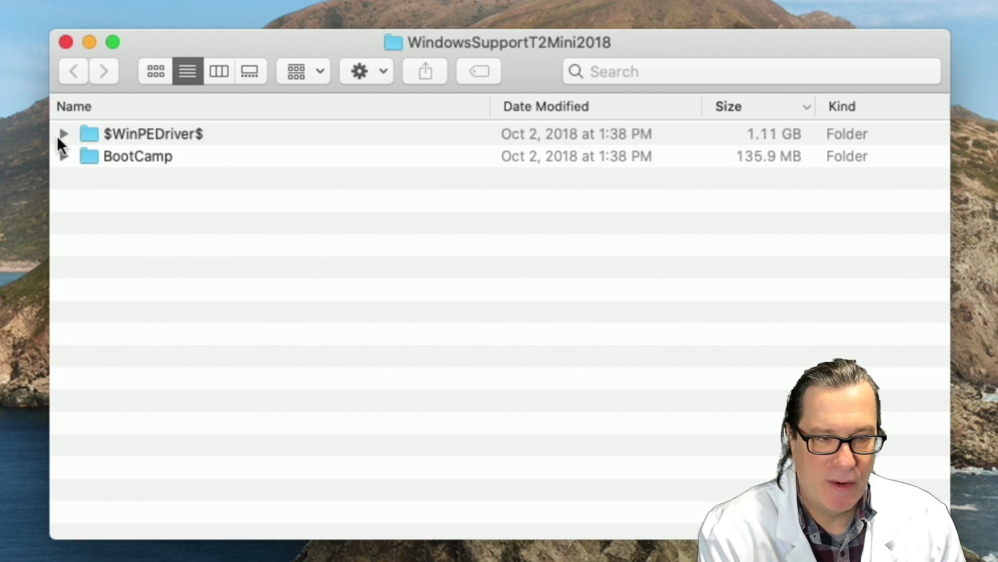
pyautogui.click(64, 135)
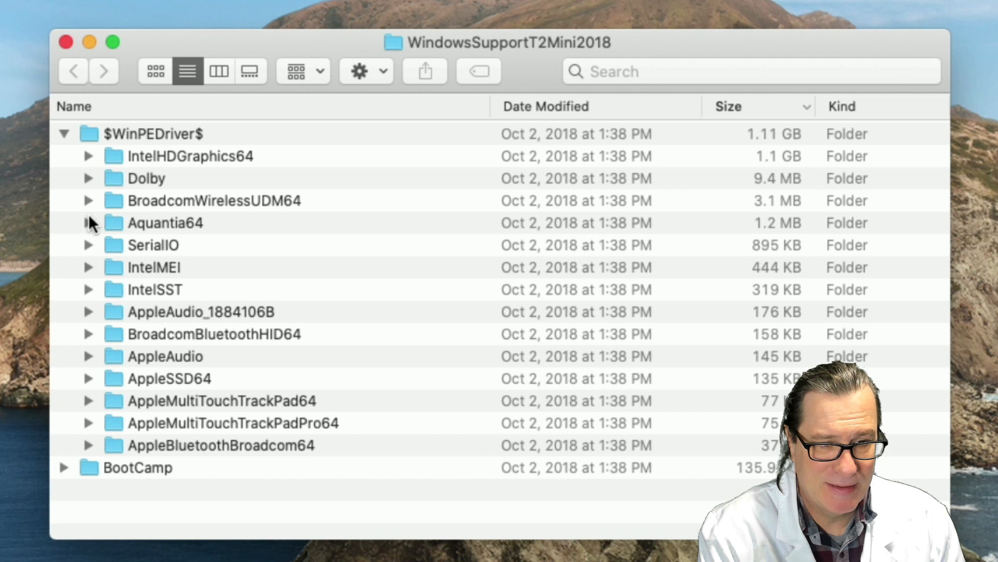
pyautogui.moveTo(99, 318)
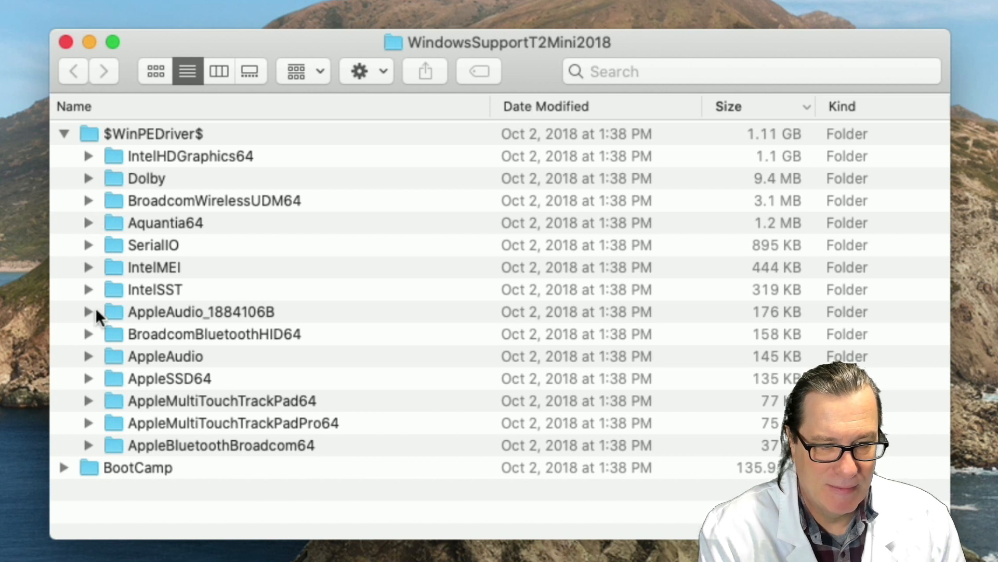
pyautogui.click(89, 378)
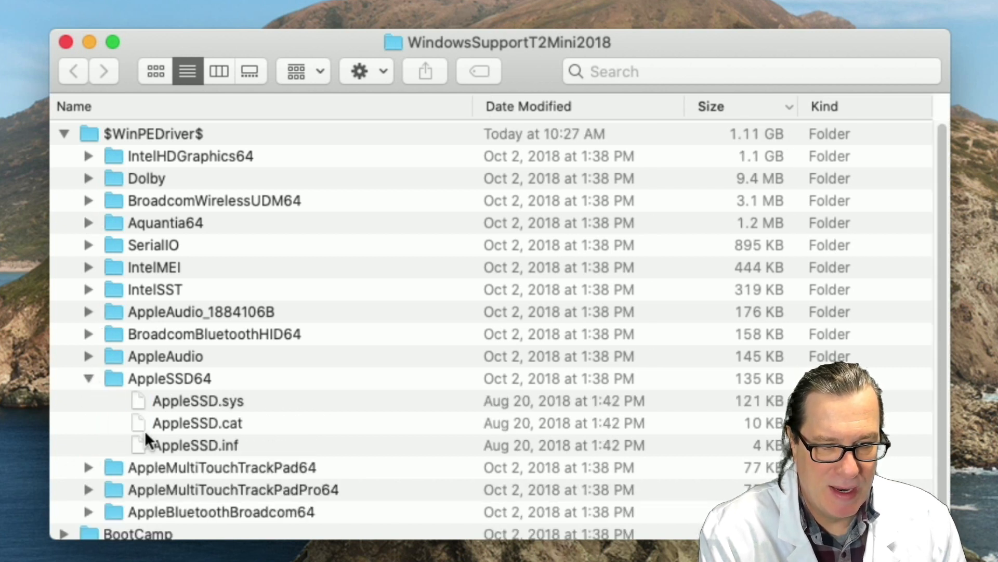
pyautogui.click(198, 400)
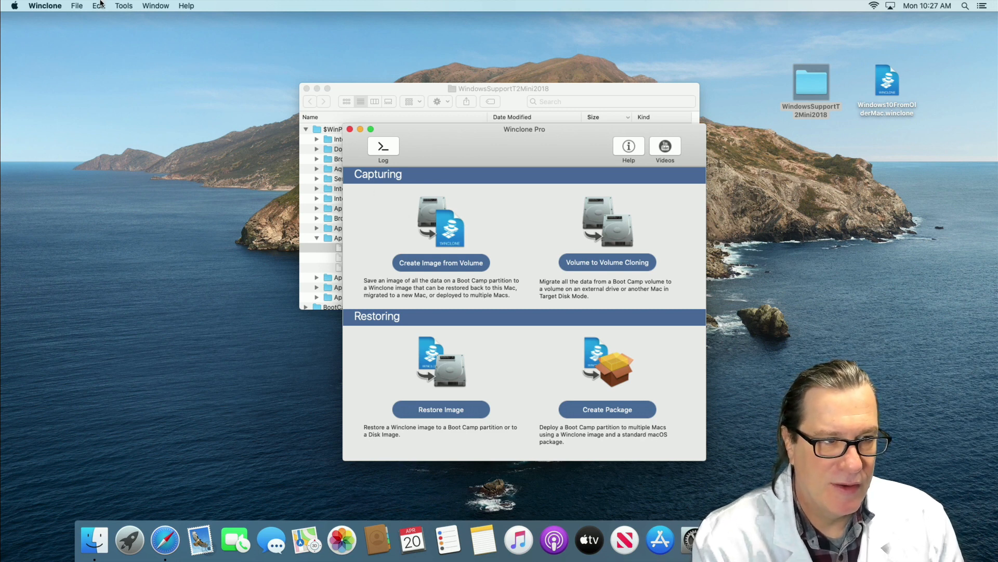
# - Start Add AppleSSD Driver and pick AppleSSD.sys from WindowsSupportT2Mini2018/AppleSSD64
pyautogui.click(124, 6)
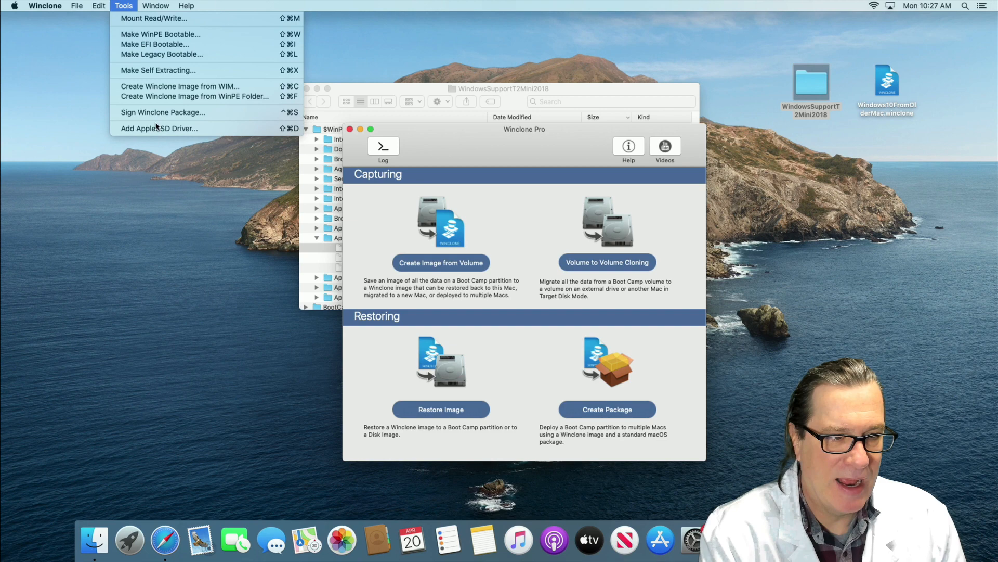
pyautogui.click(158, 128)
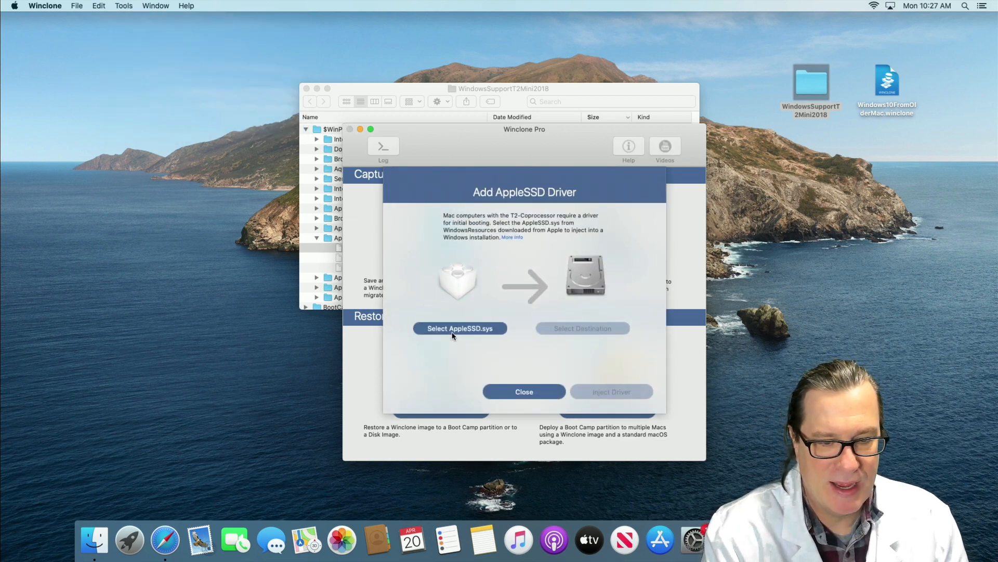
pyautogui.click(458, 327)
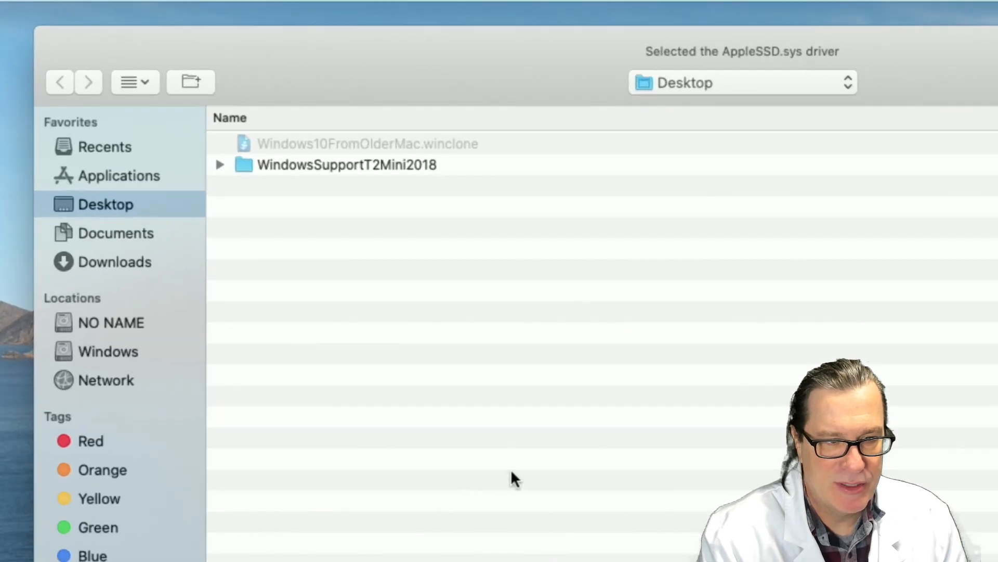
pyautogui.doubleClick(347, 164)
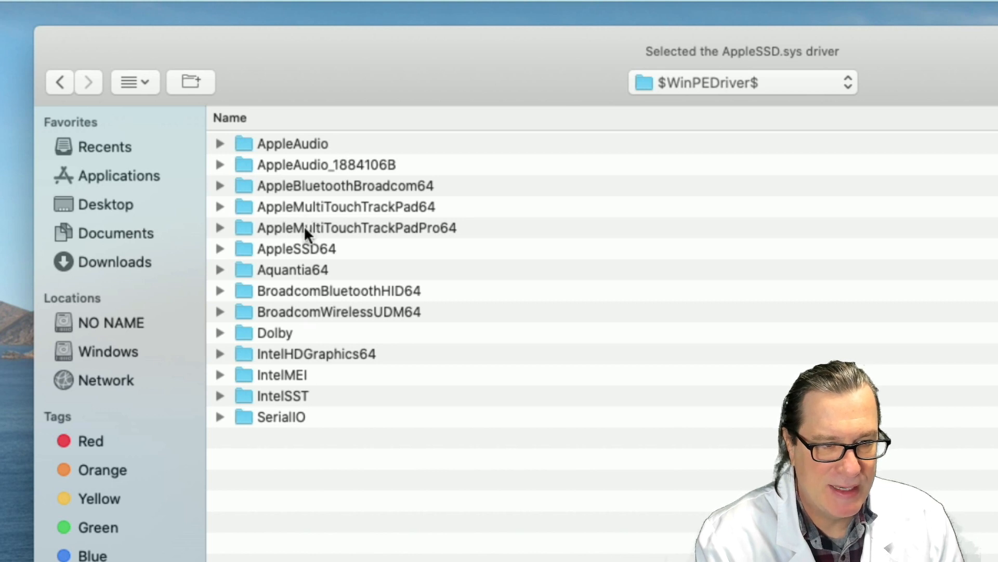
pyautogui.moveTo(290, 234)
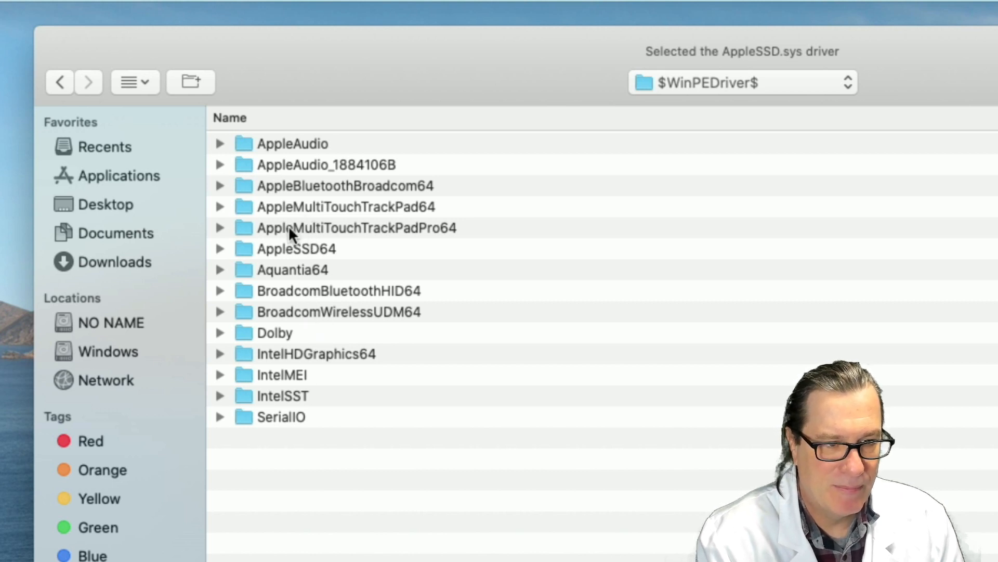
pyautogui.doubleClick(295, 249)
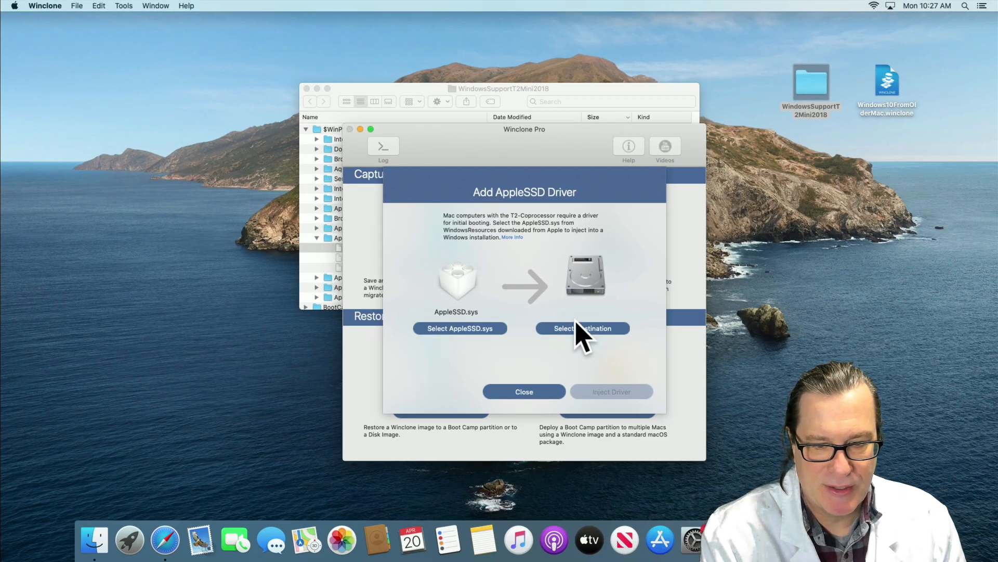
# - Set the Windows partition as destination and inject the driver, confirming the injection
pyautogui.click(582, 327)
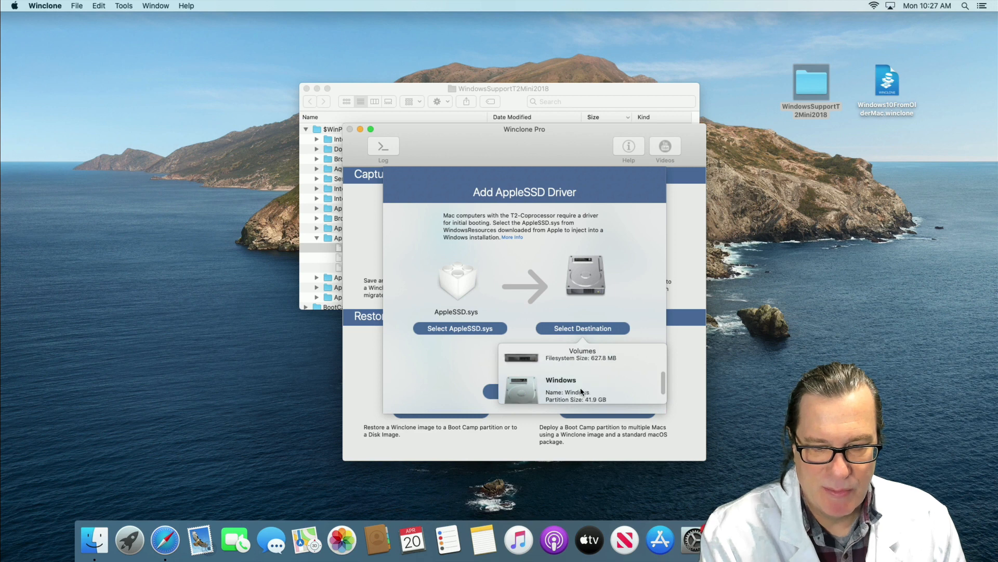
pyautogui.click(582, 388)
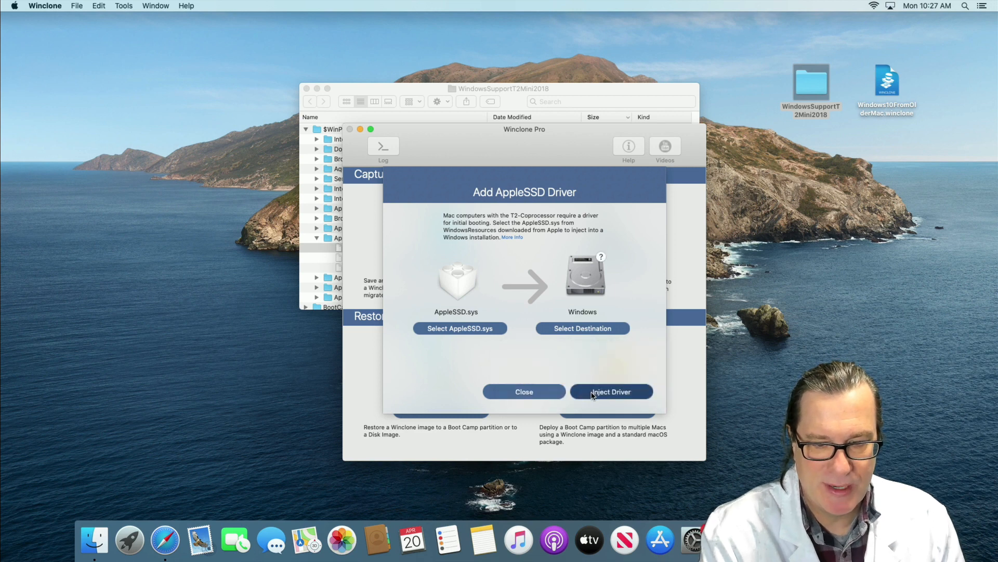
pyautogui.click(610, 391)
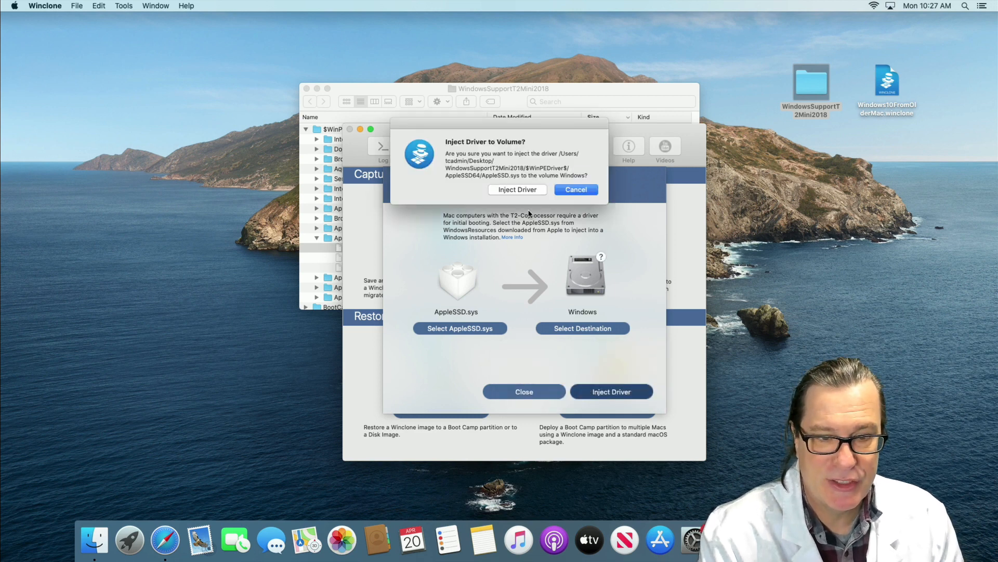
pyautogui.click(517, 190)
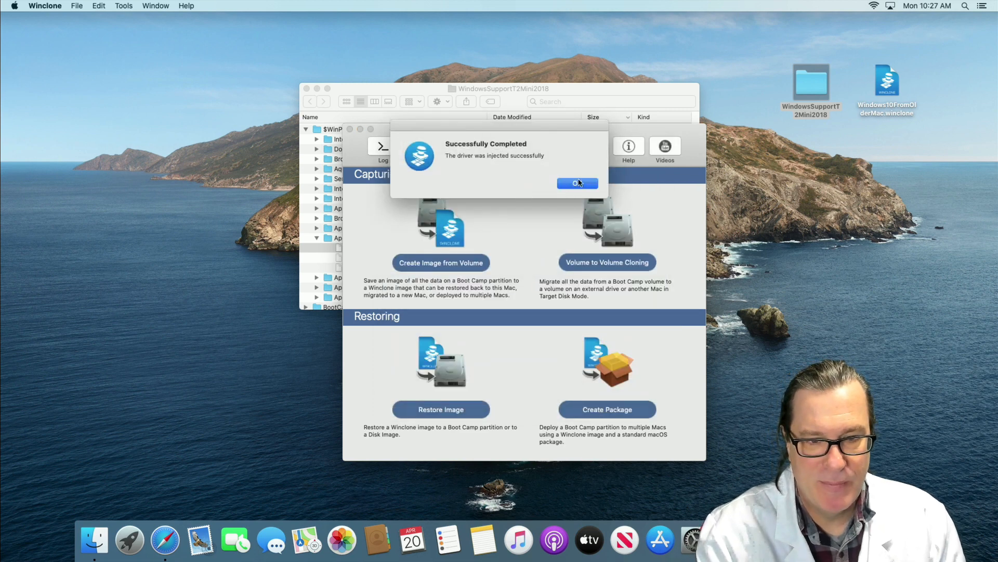
# - Acknowledge the successful injection and restart the Mac from the Apple menu
pyautogui.click(576, 183)
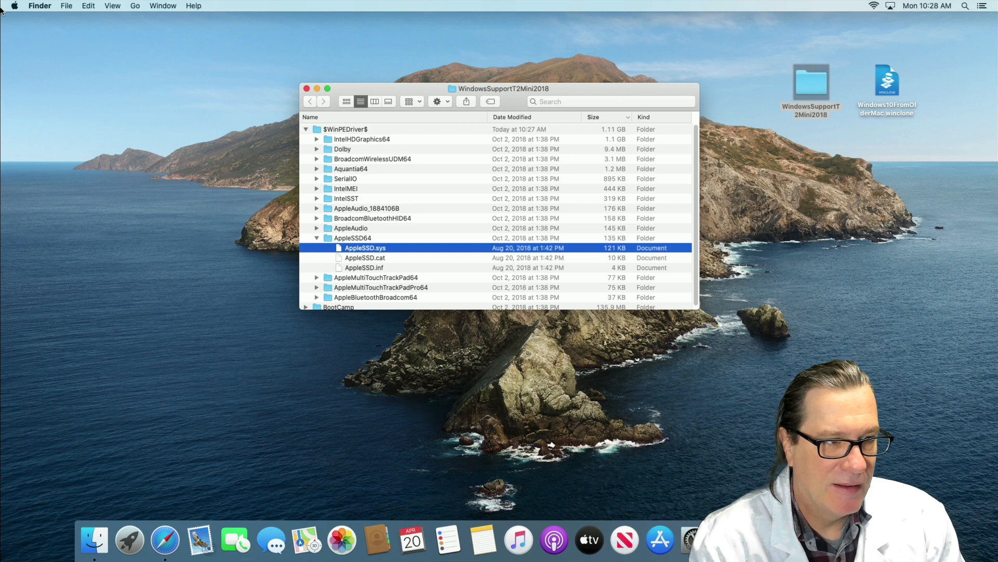
pyautogui.click(14, 6)
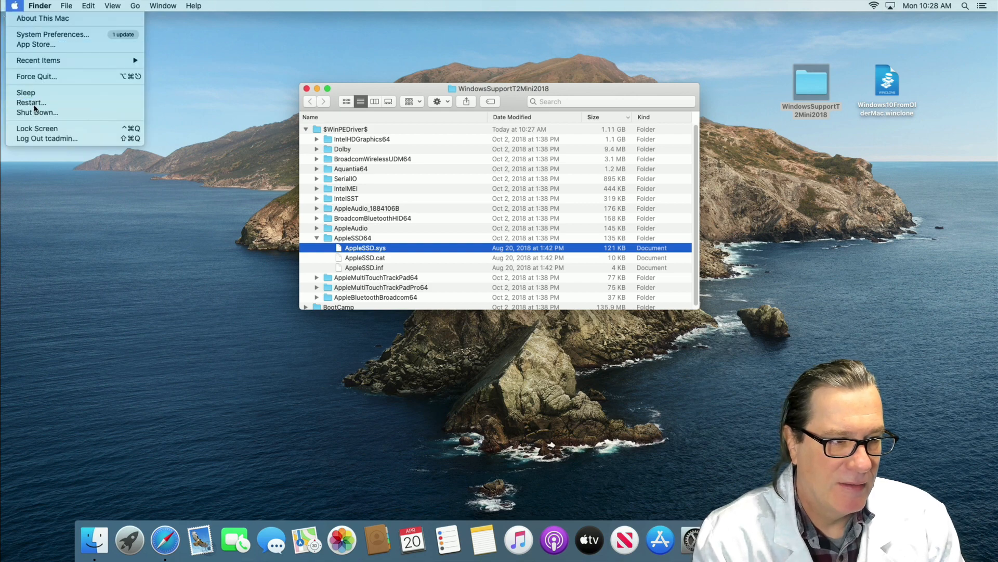
pyautogui.click(31, 103)
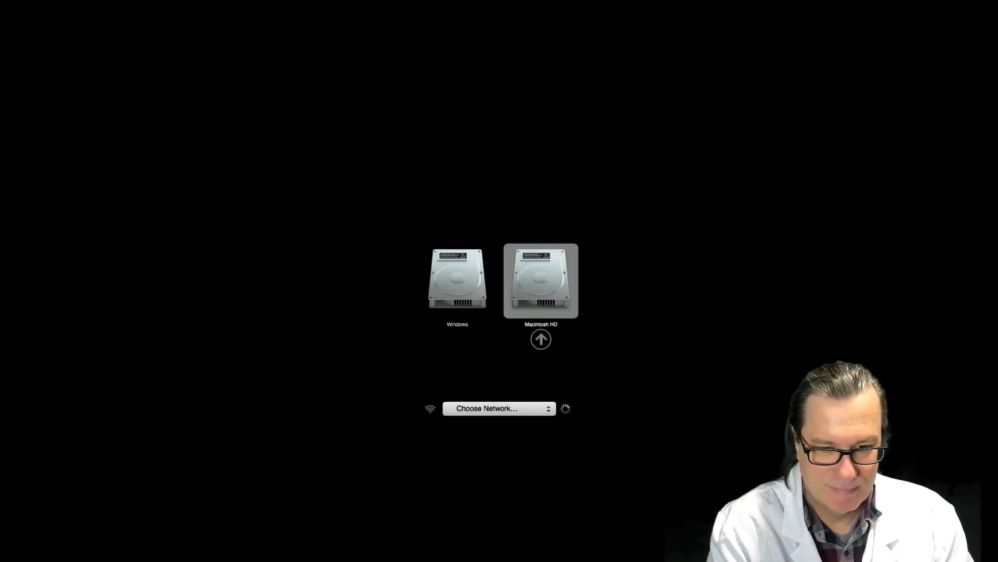
# - Boot from the Windows partition in Startup Manager so Windows loads
pyautogui.click(457, 280)
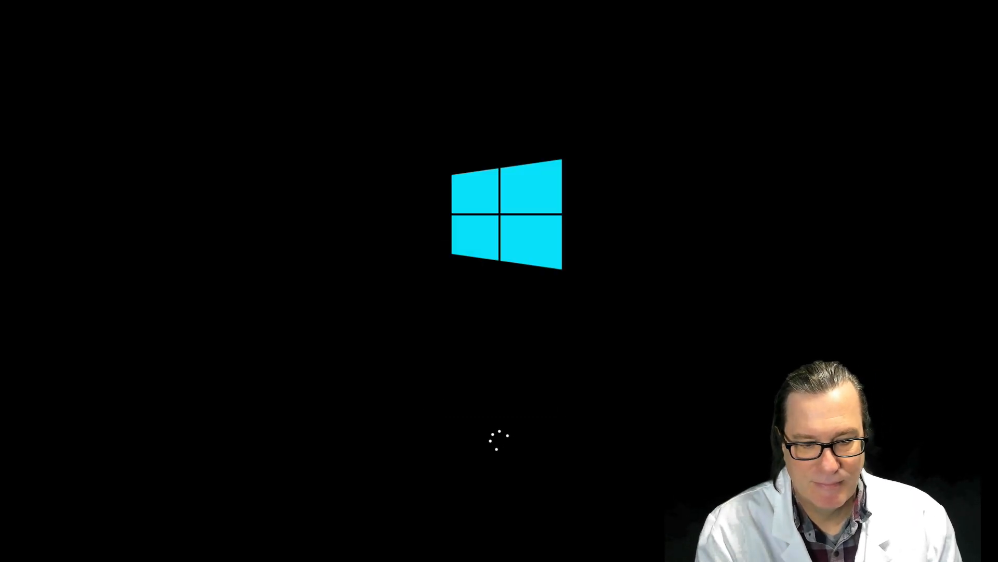